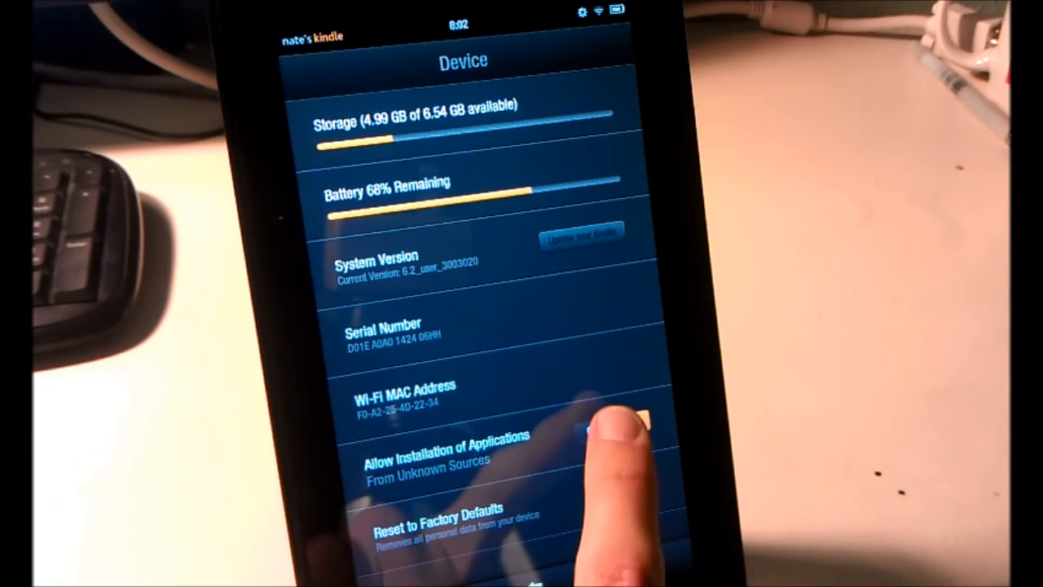
Step: Allow installation of applications from unknown sources and accept the warning
click(619, 421)
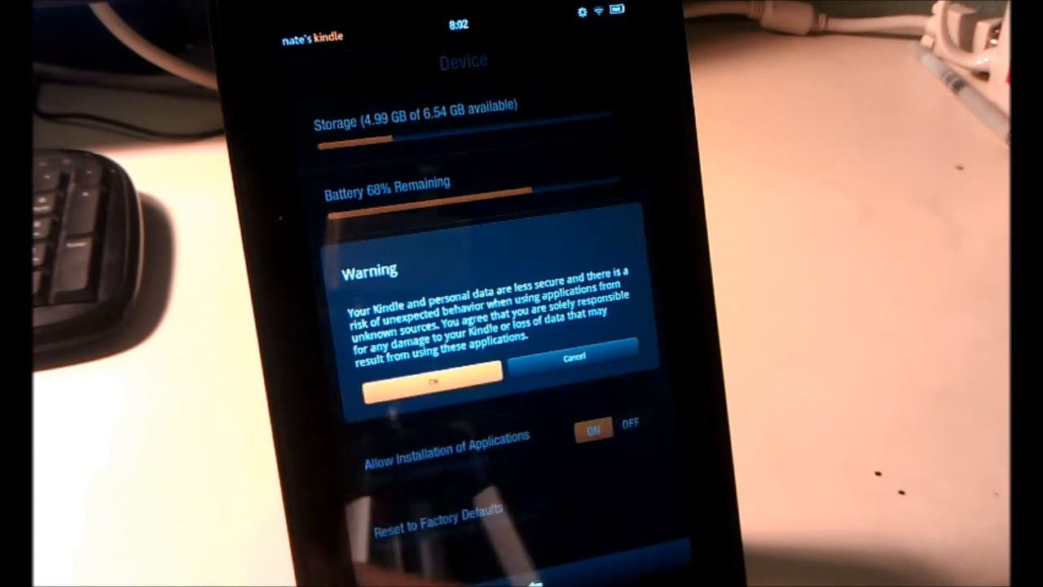
click(437, 389)
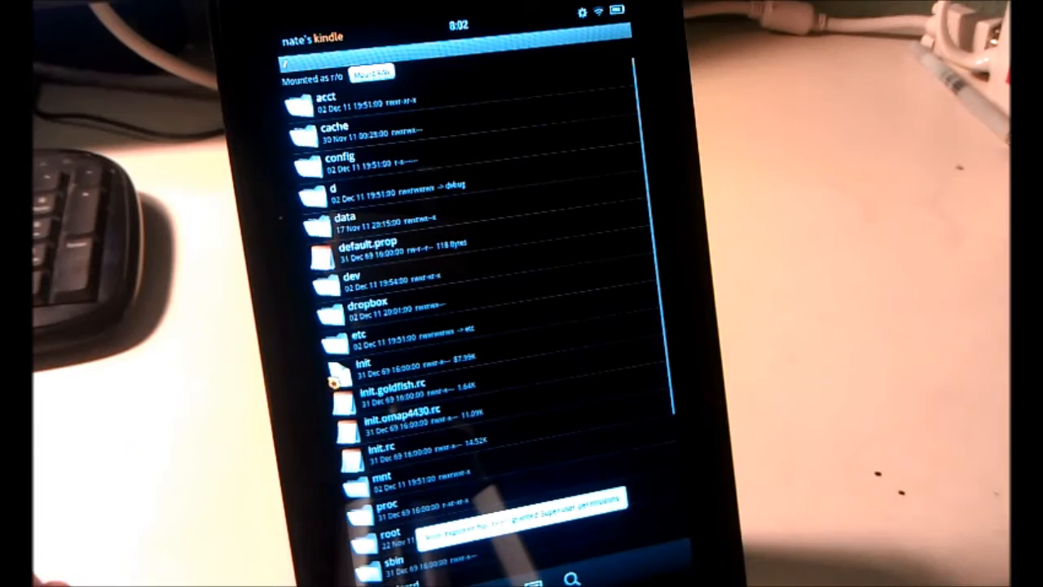
Step: Reach the Thumb Keyboard 4.4.3.2 APK in sdcard/Download, cancel the installer, and bring up its file actions
scroll(down, 3)
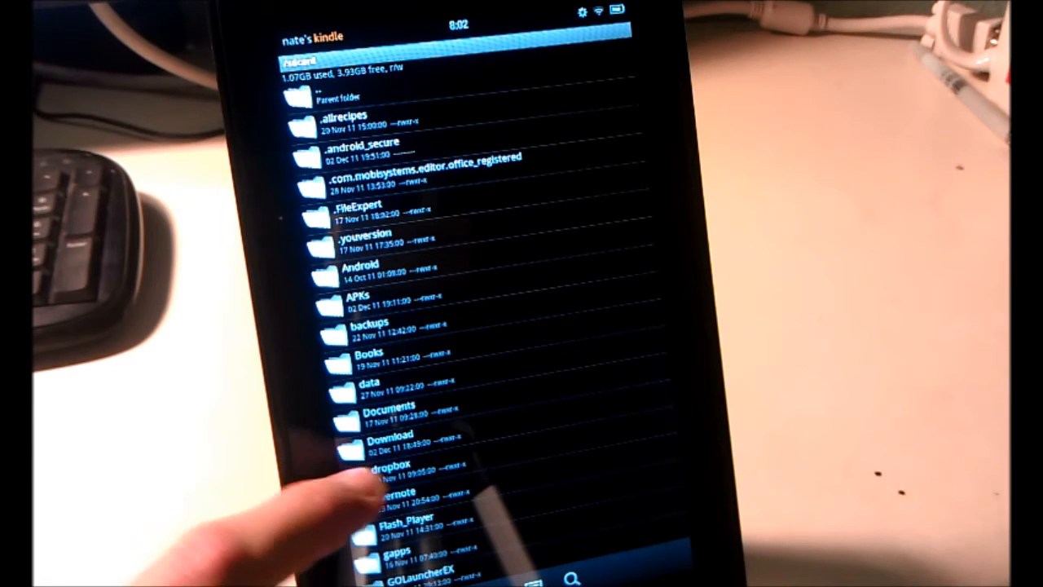
click(391, 440)
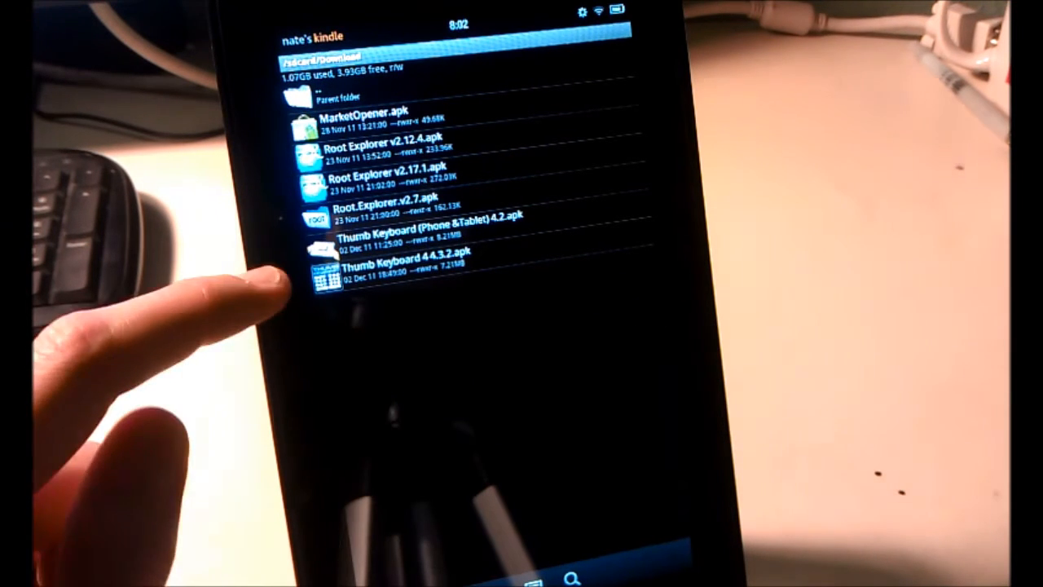
click(391, 277)
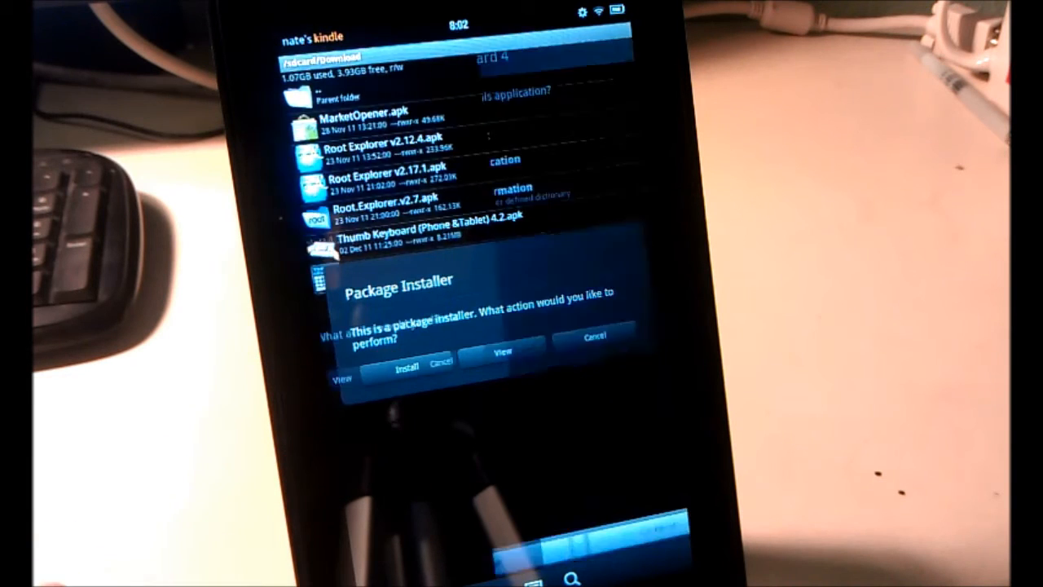
click(408, 369)
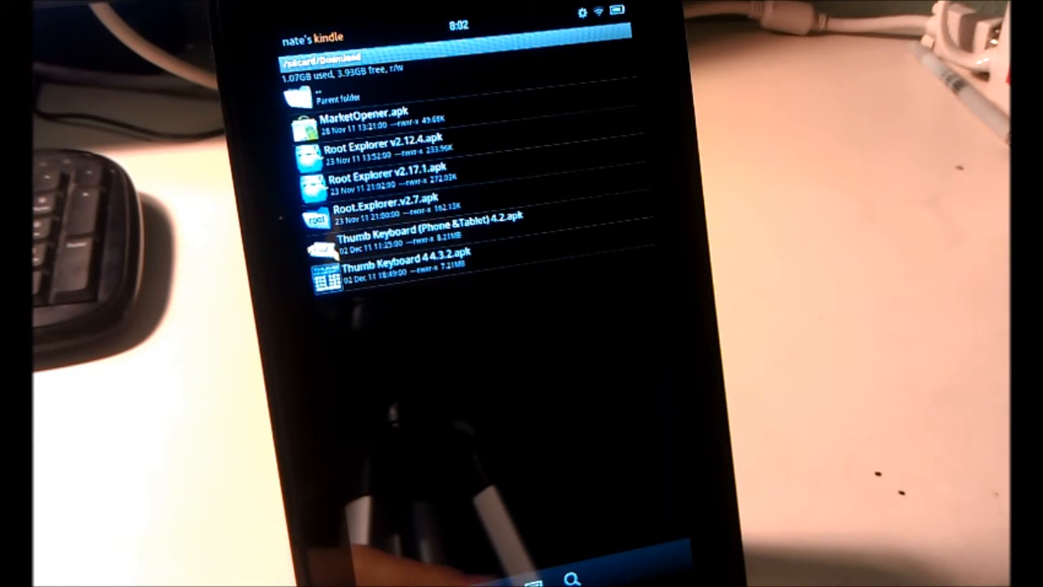
click(334, 96)
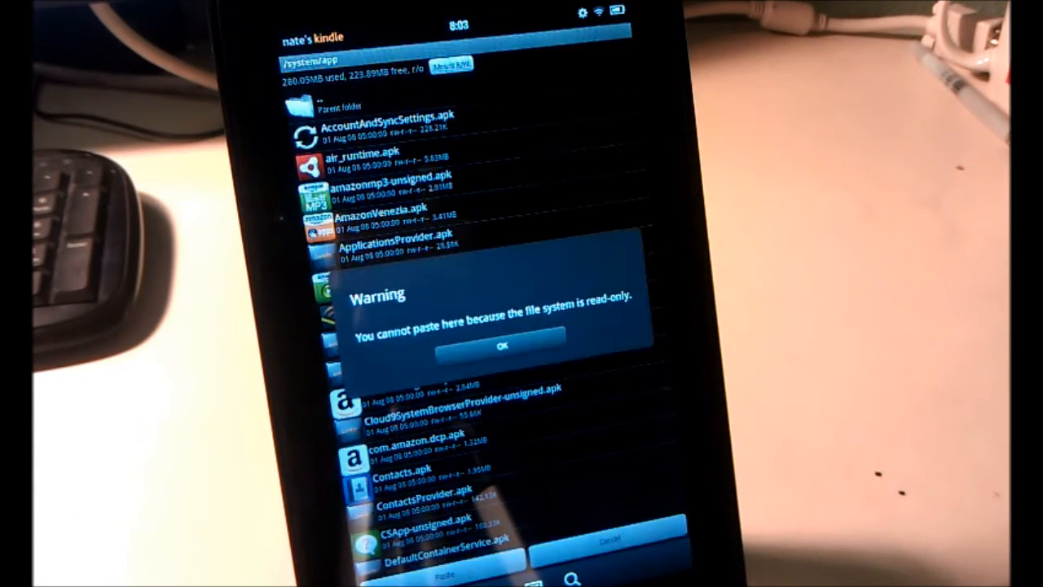
Step: Dismiss the read-only warning and mount the system folder read-write
click(502, 344)
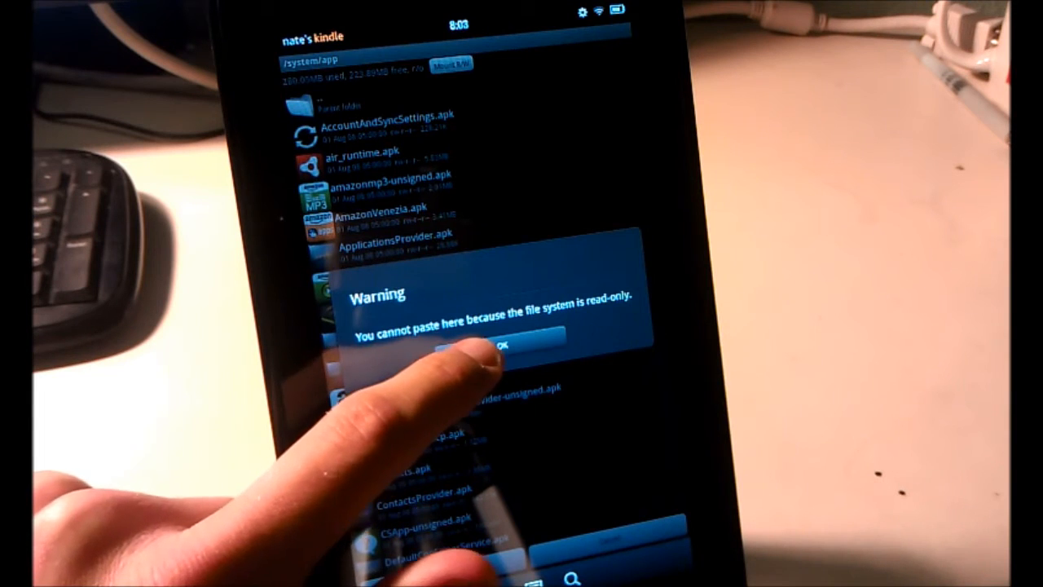
click(514, 344)
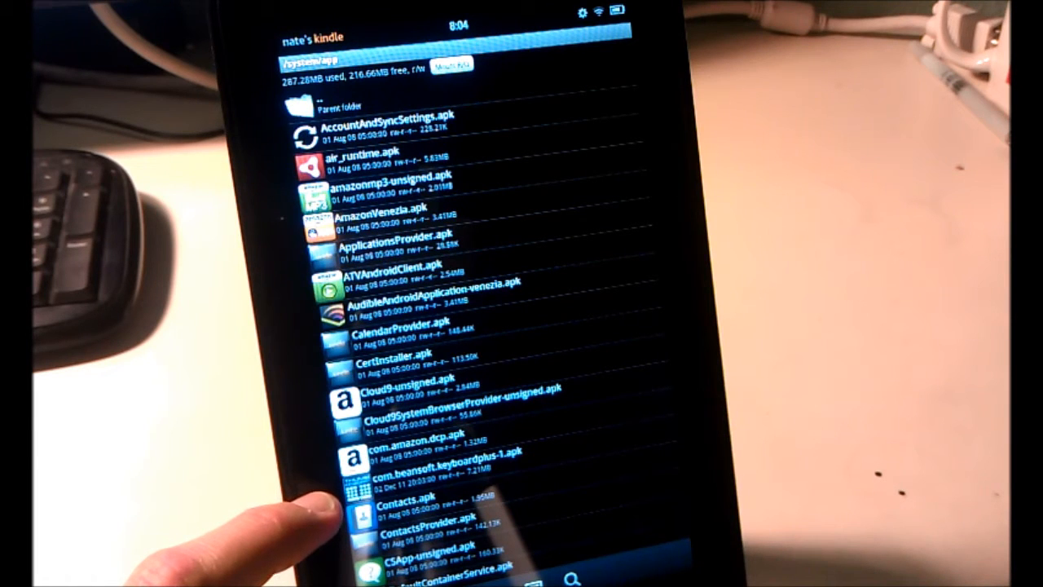
mouse_move(301, 506)
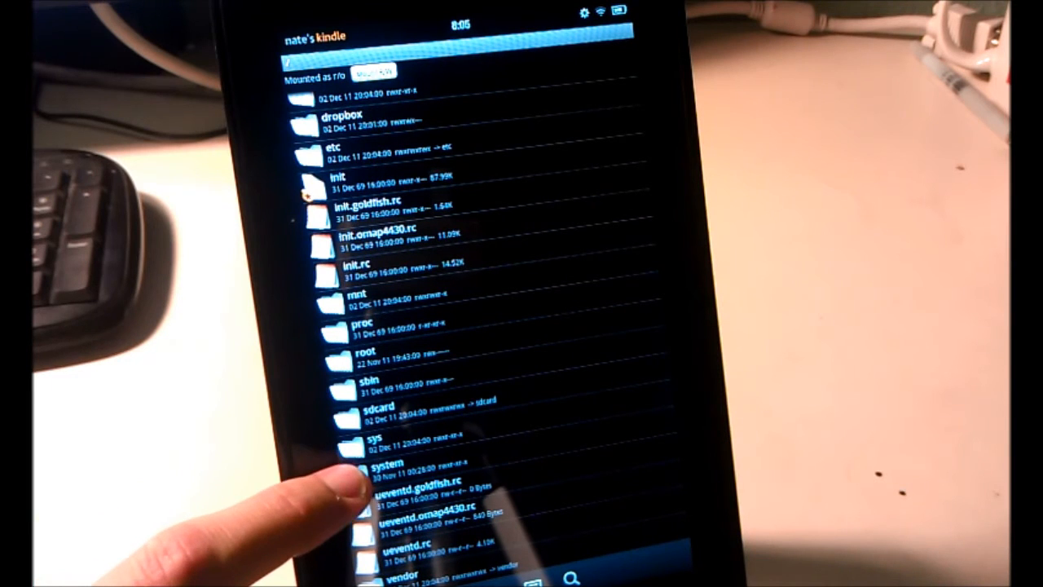
Step: Install com.beansoft.keyboardplus-1.apk from /system/app, confirming the Replace Application prompt
click(373, 469)
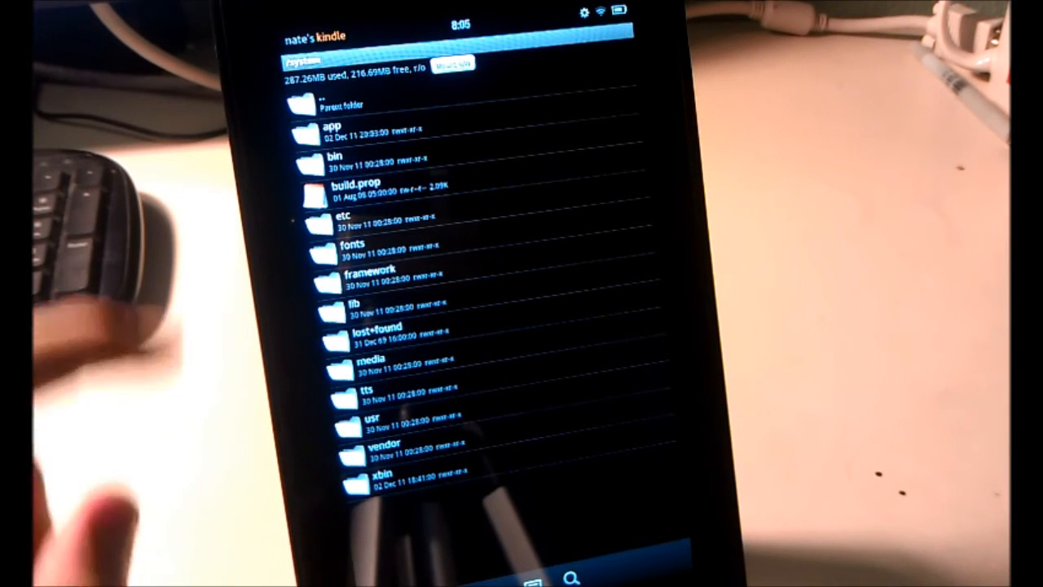
click(331, 134)
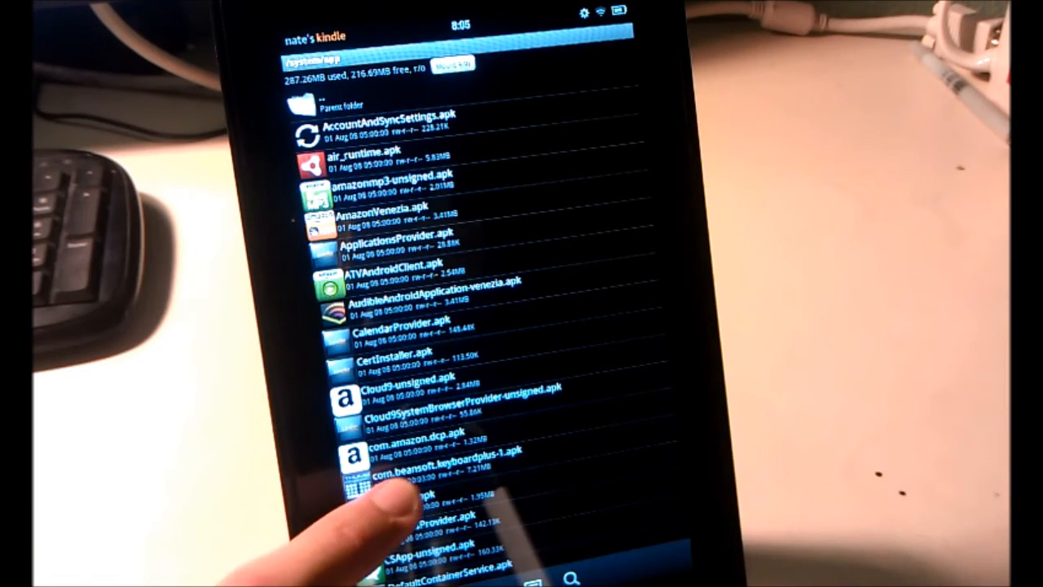
click(400, 489)
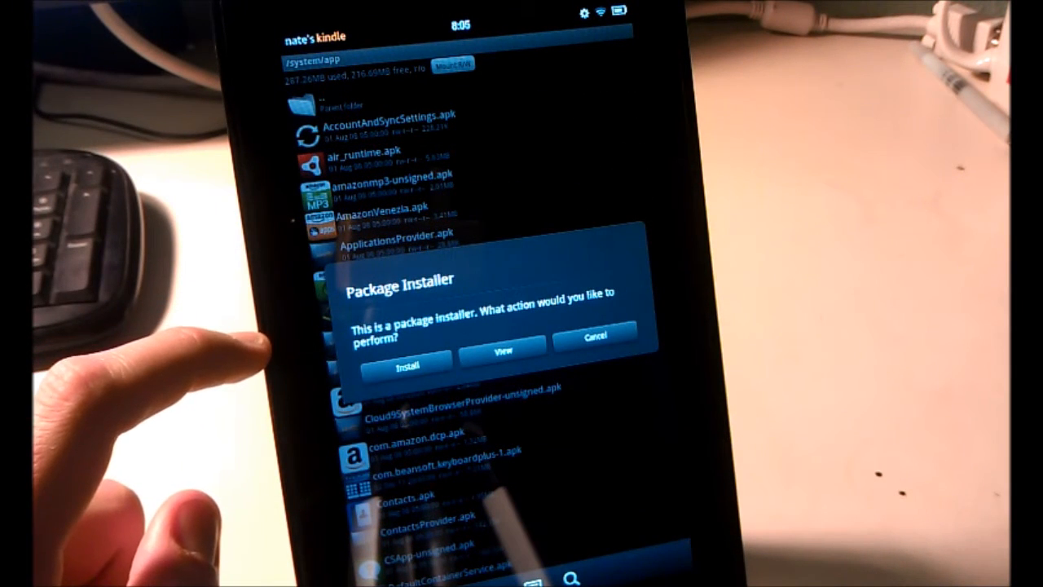
click(409, 365)
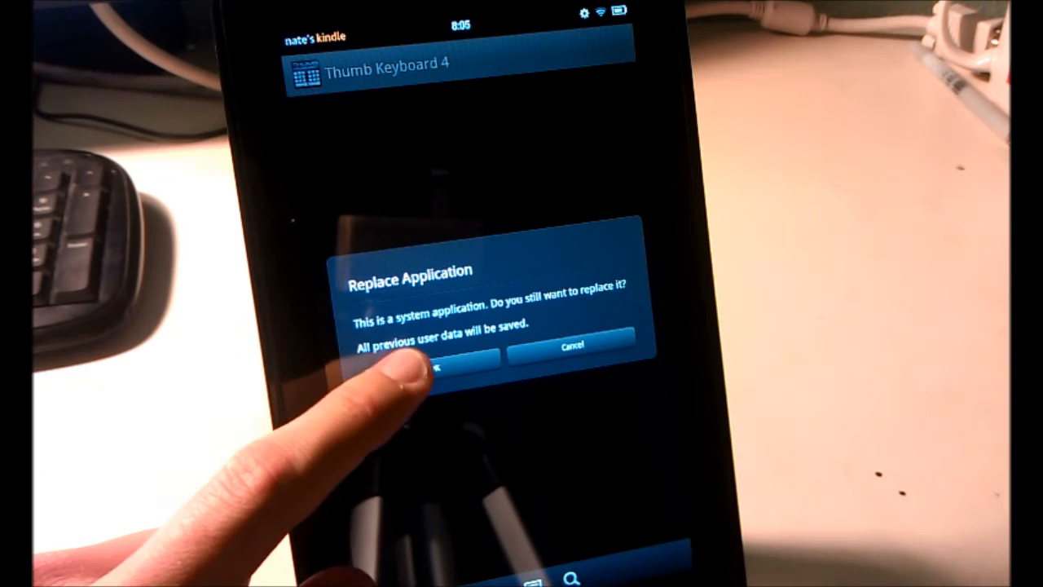
click(440, 355)
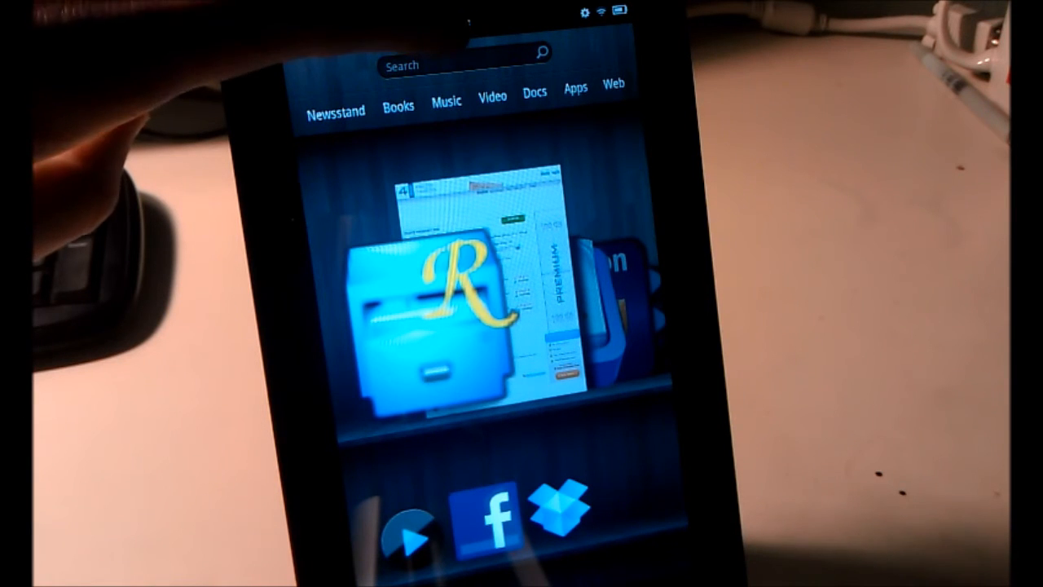
Step: From the search field's input-method list, choose Thumb Keyboard 4 as the keyboard
click(457, 65)
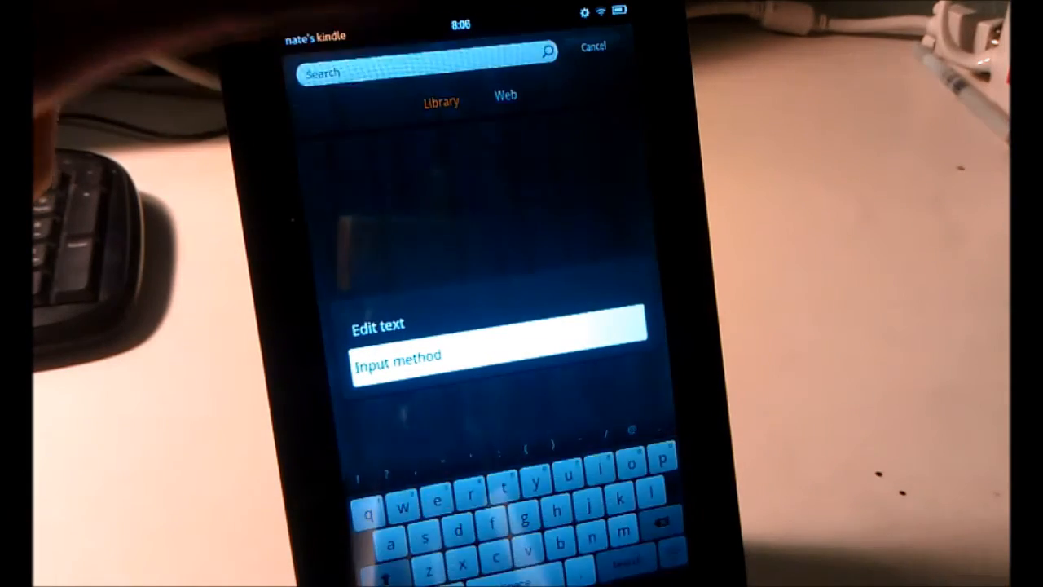
click(399, 355)
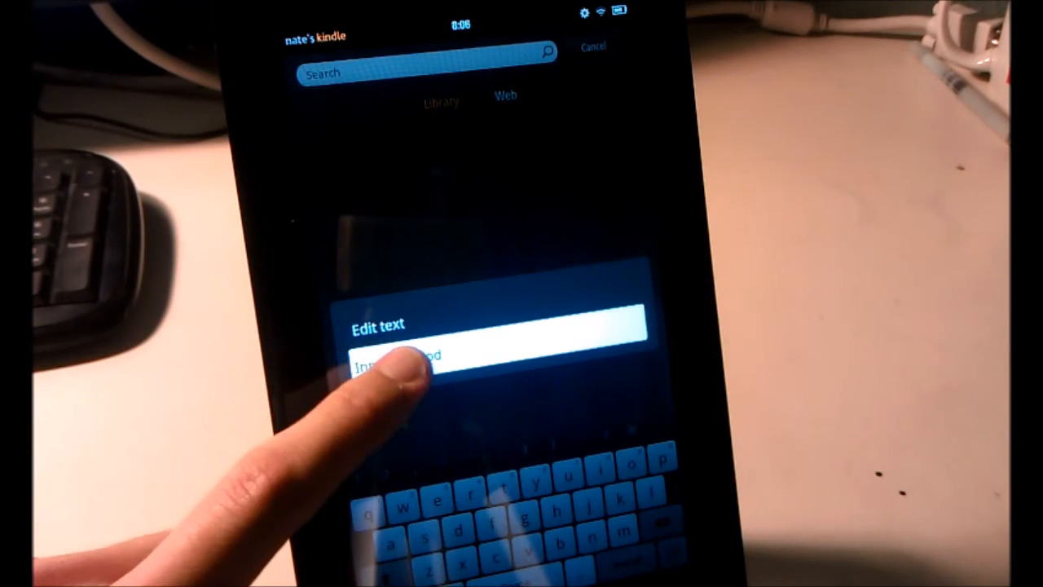
click(391, 358)
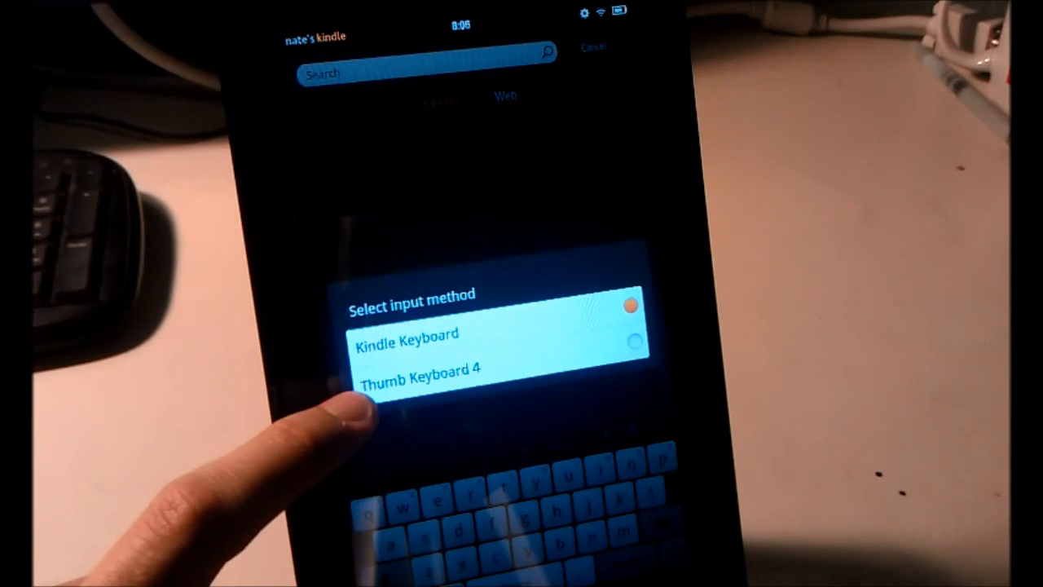
click(420, 380)
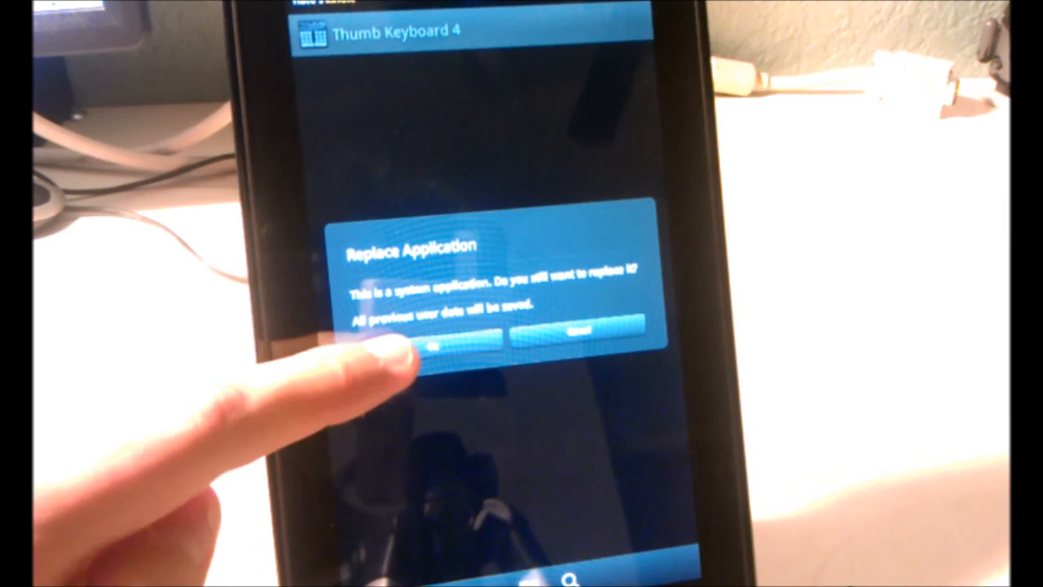
Step: Confirm replacing the existing Thumb Keyboard 4 system application
click(443, 334)
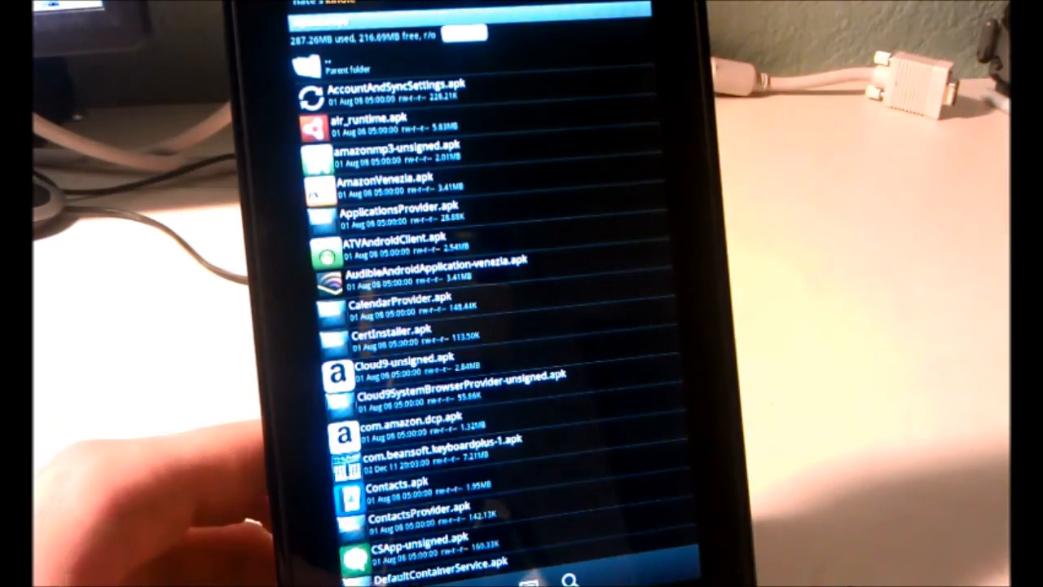